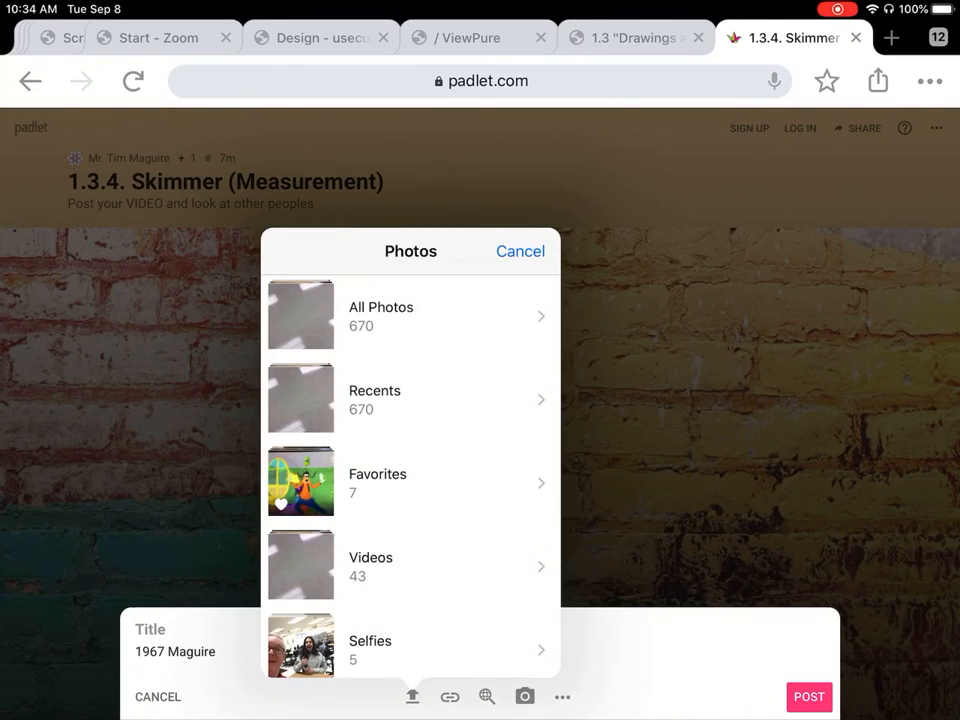
{"action": "left_click", "coordinate": [371, 557]}
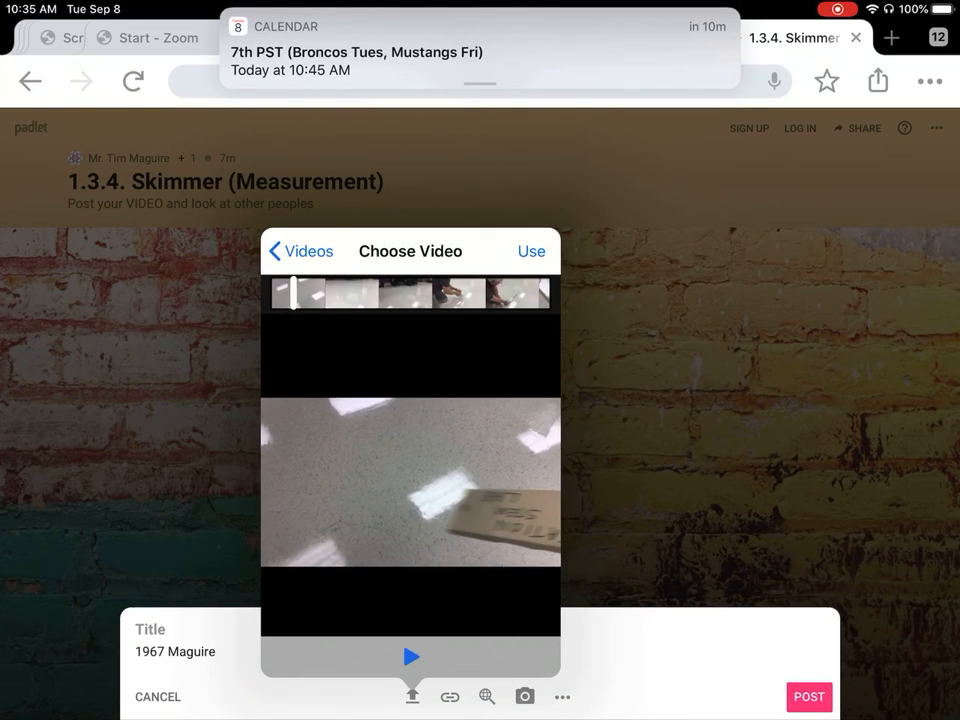
Use the previewed skimmer video so it uploads to the '1967 Maguire' post.
{"action": "left_click", "coordinate": [531, 251]}
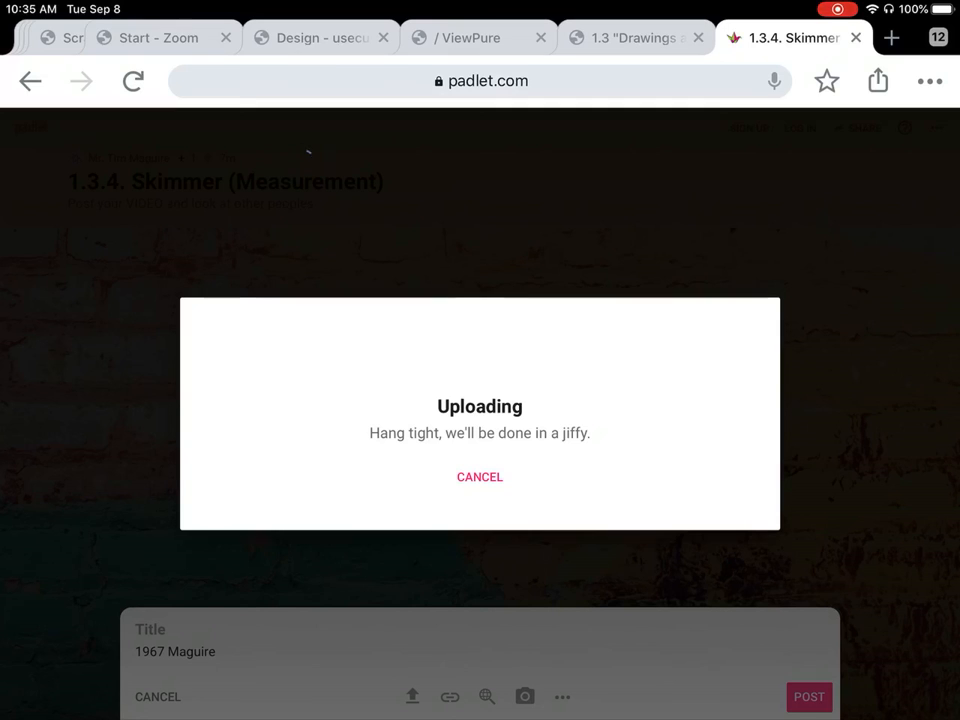